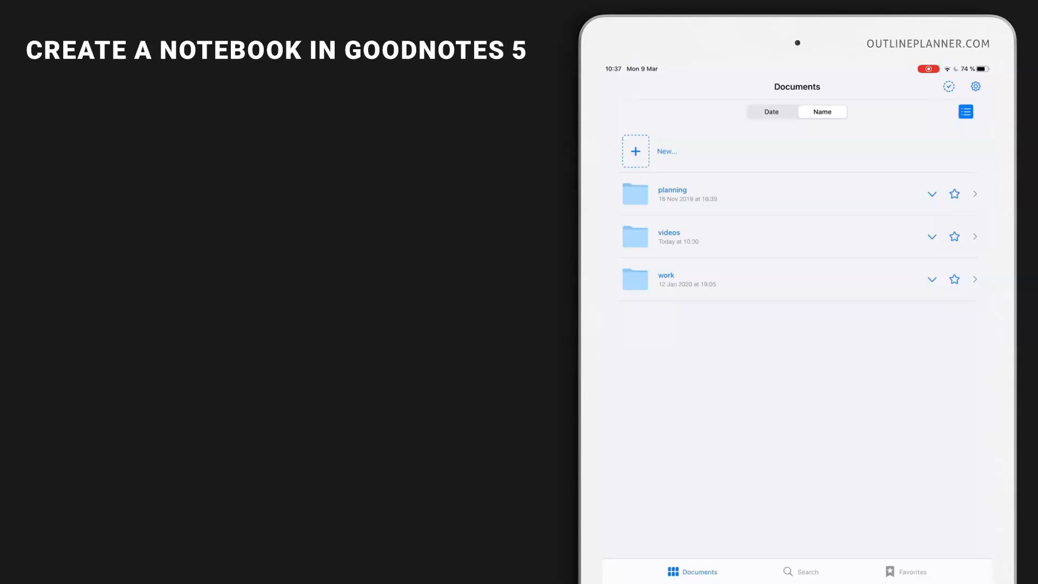
- Inside the videos folder, begin a new Notebook from the + New menu
click(668, 236)
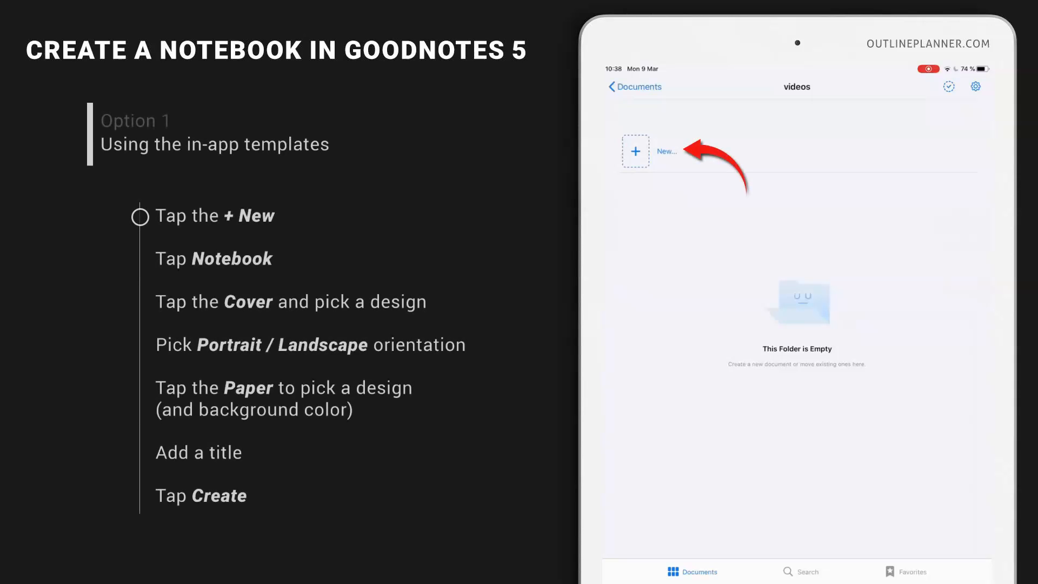
click(635, 152)
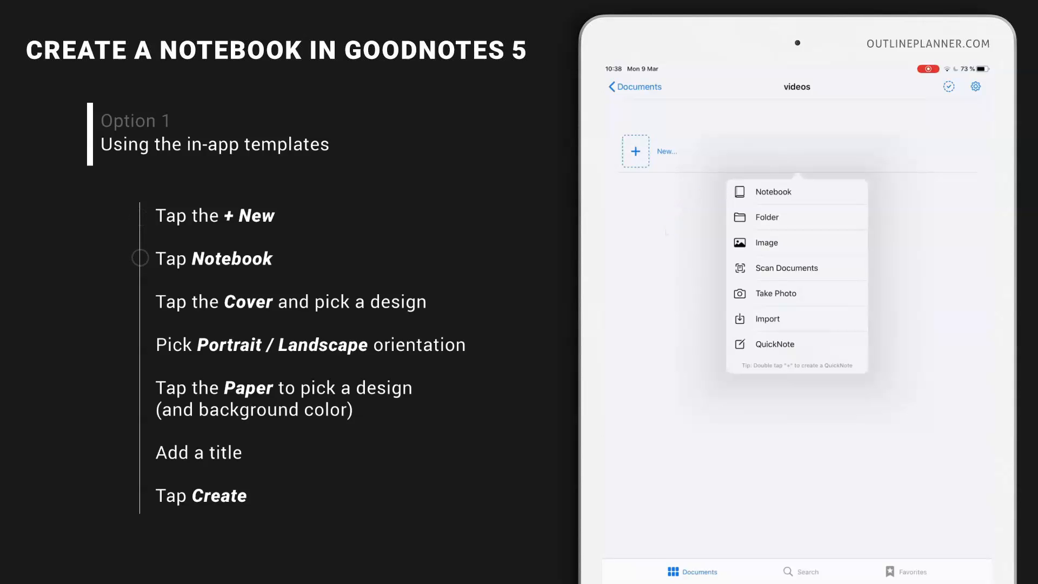
click(773, 191)
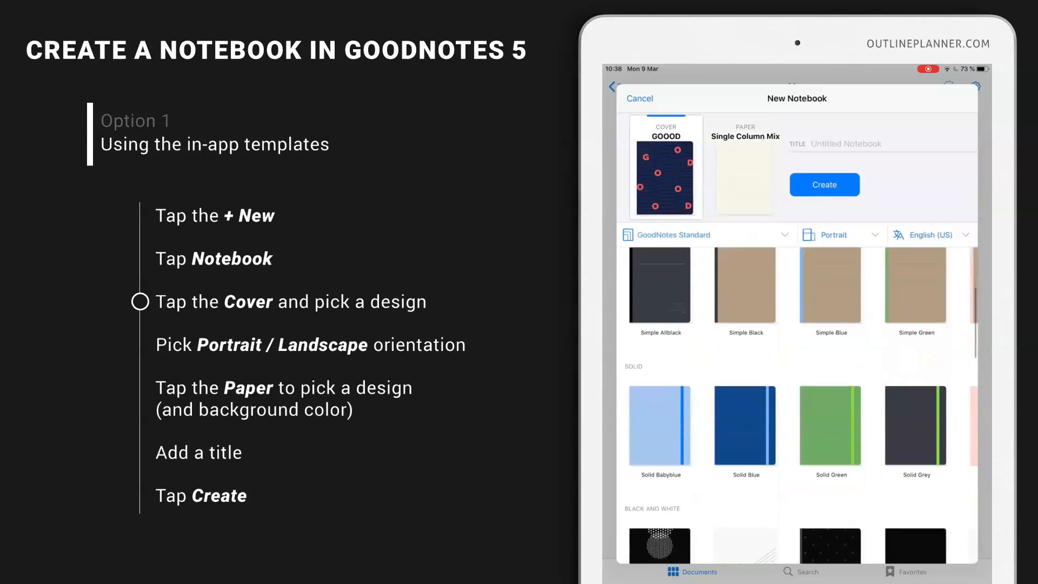
- Choose the Geometric cover design for the new notebook
scroll(down, 3)
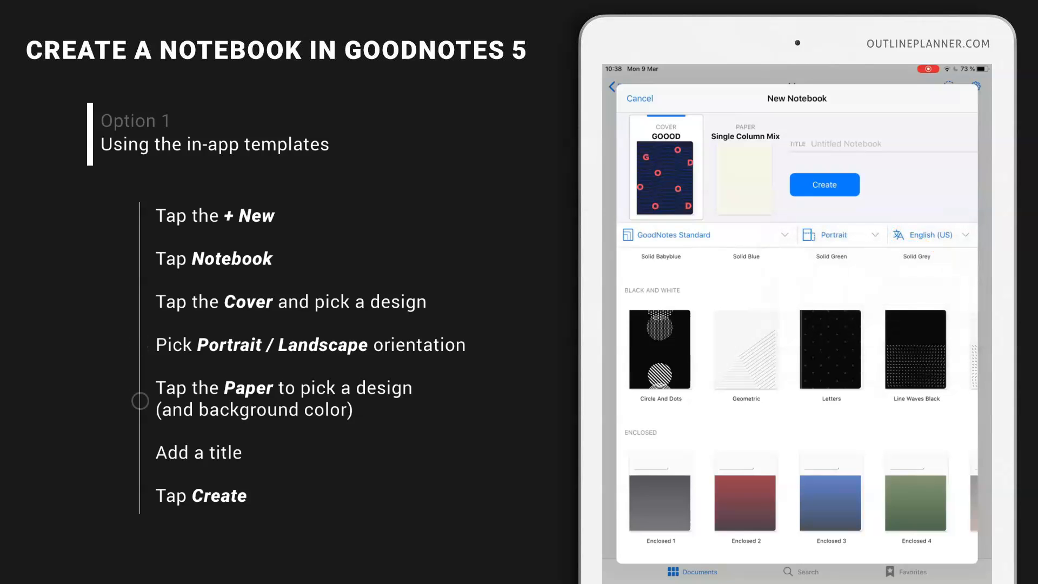
click(746, 349)
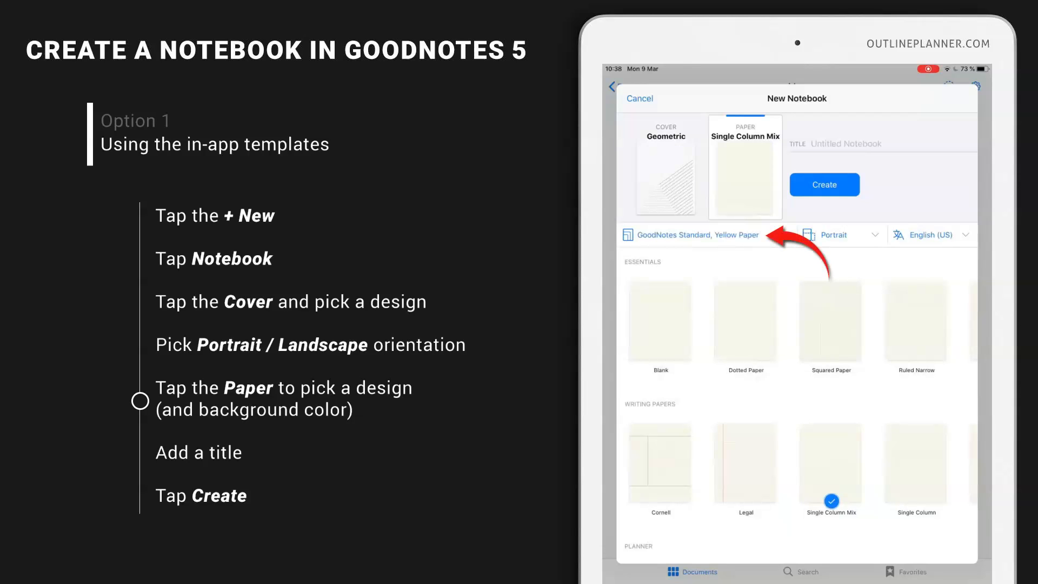
- Switch the notebook's paper colour from yellow to white in the template options
click(697, 234)
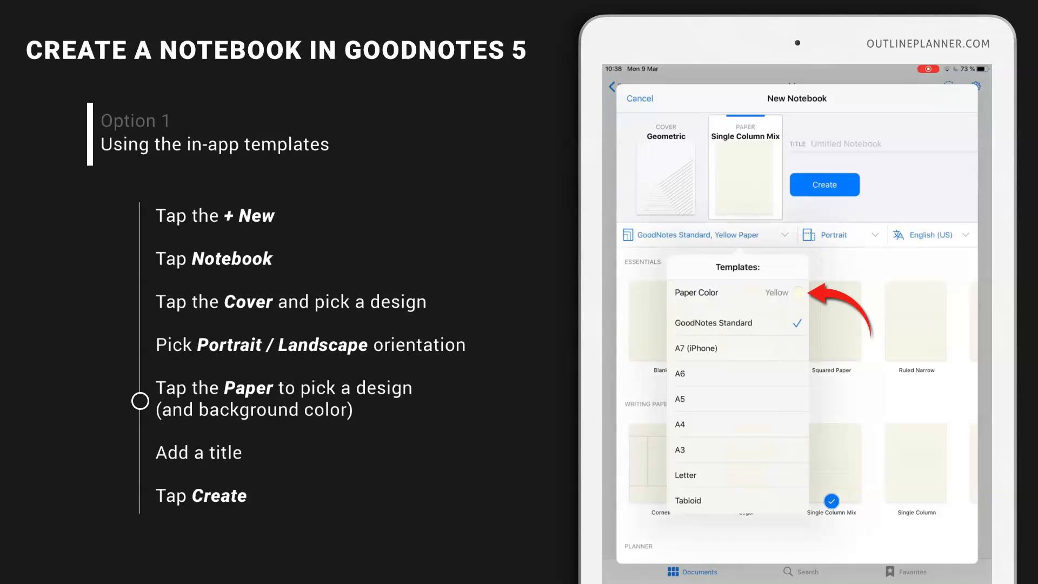
click(796, 292)
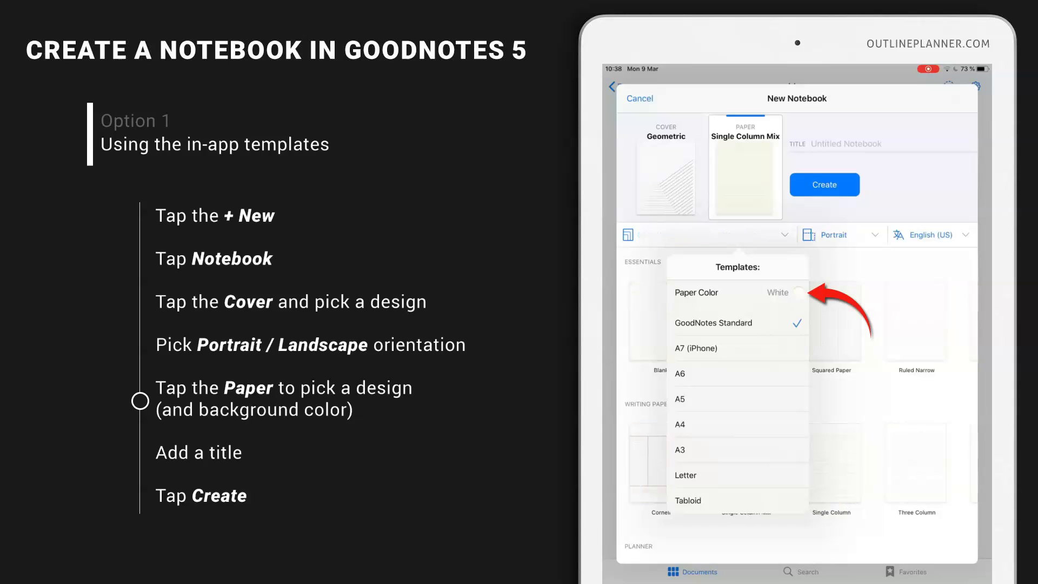
click(712, 322)
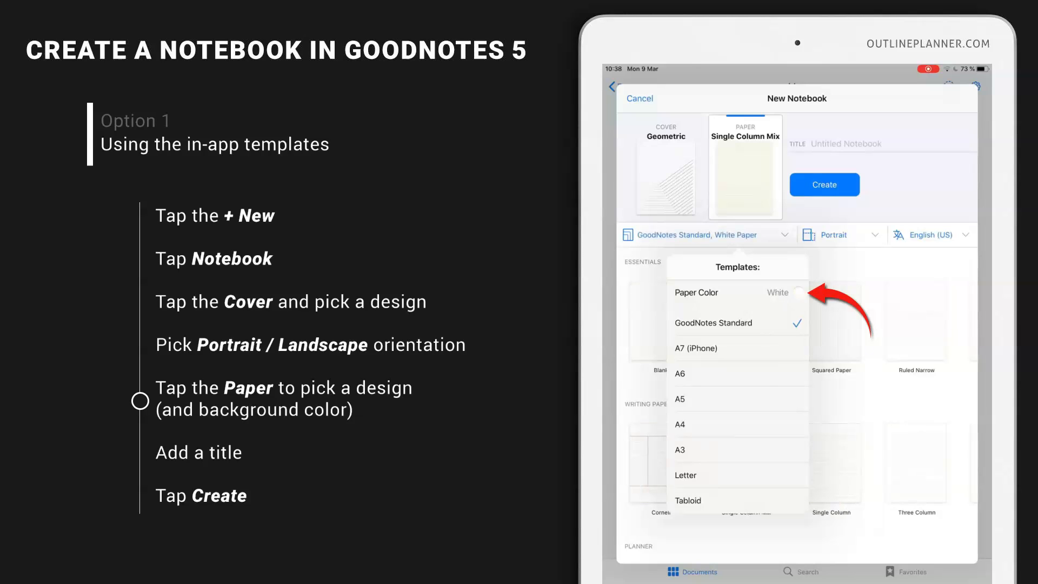
click(798, 292)
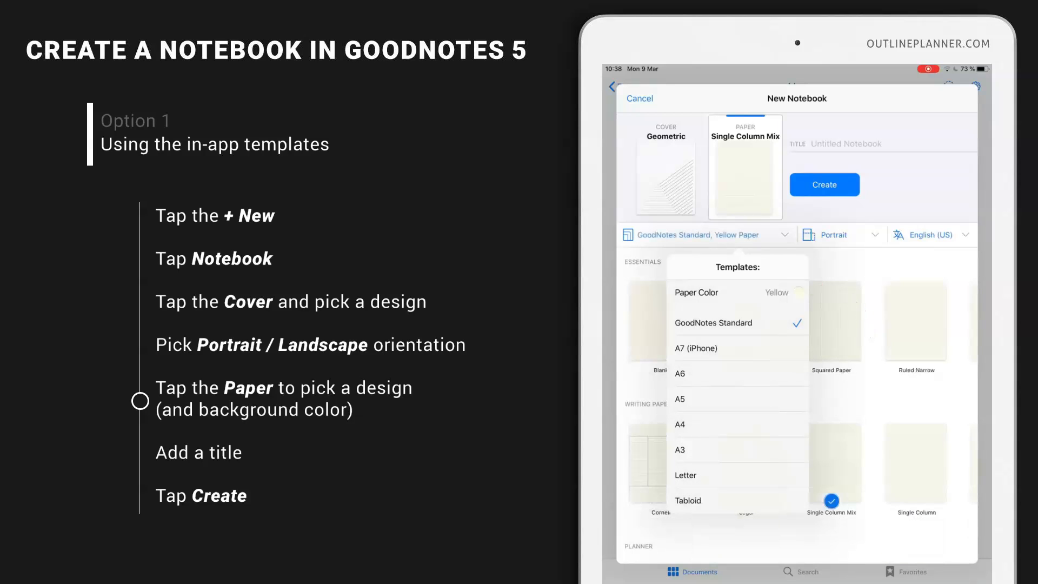
click(798, 292)
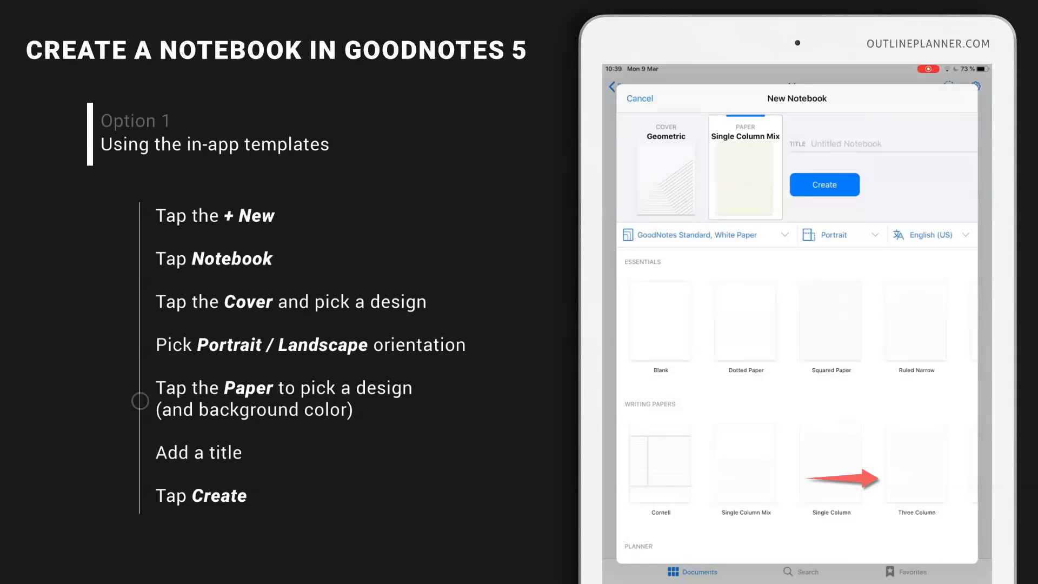
- Create the notebook with Three Column paper and the title 'demo notebook'
click(916, 467)
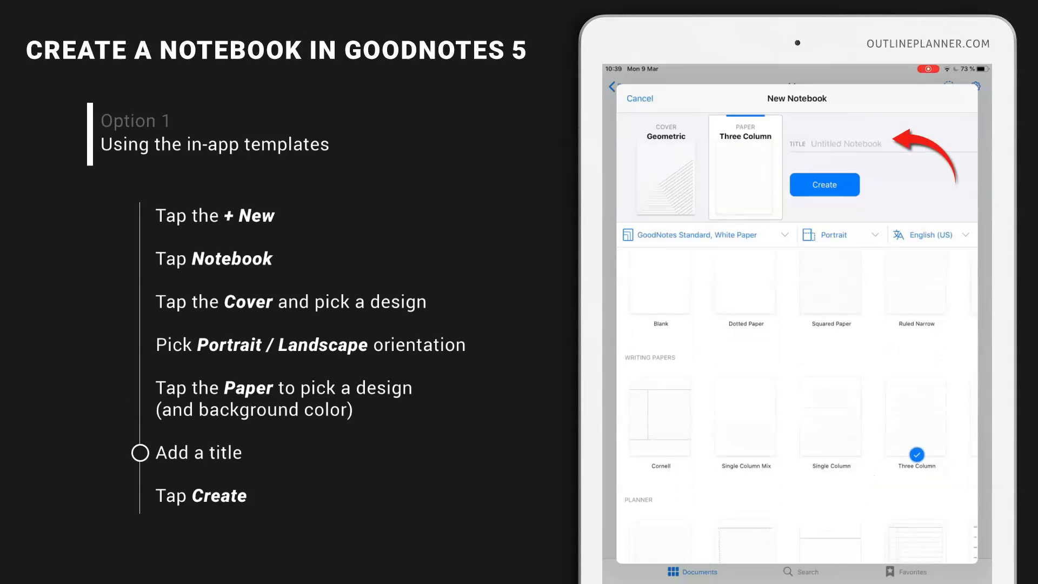
text(demo notebook)
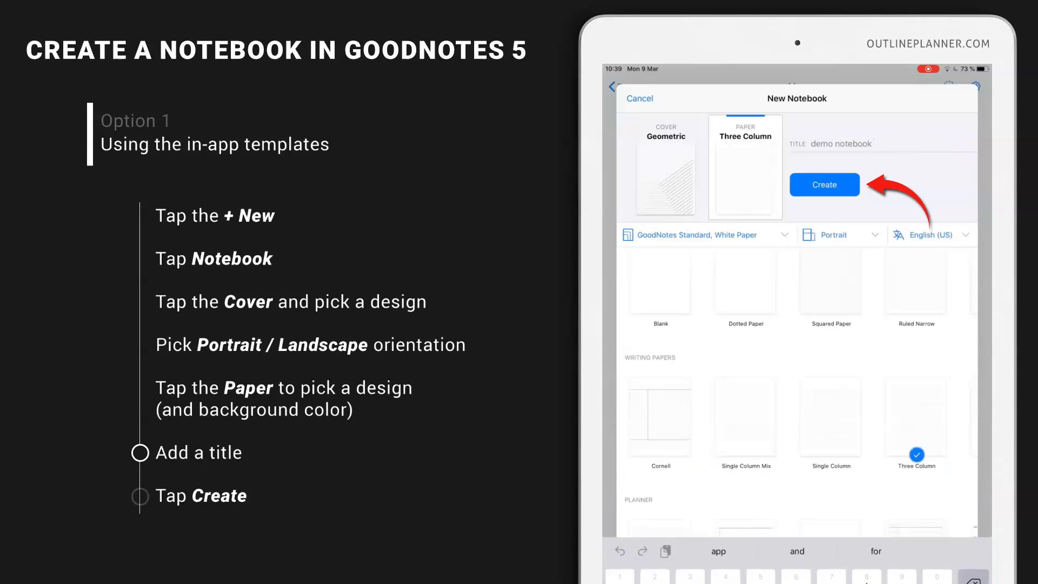
click(823, 185)
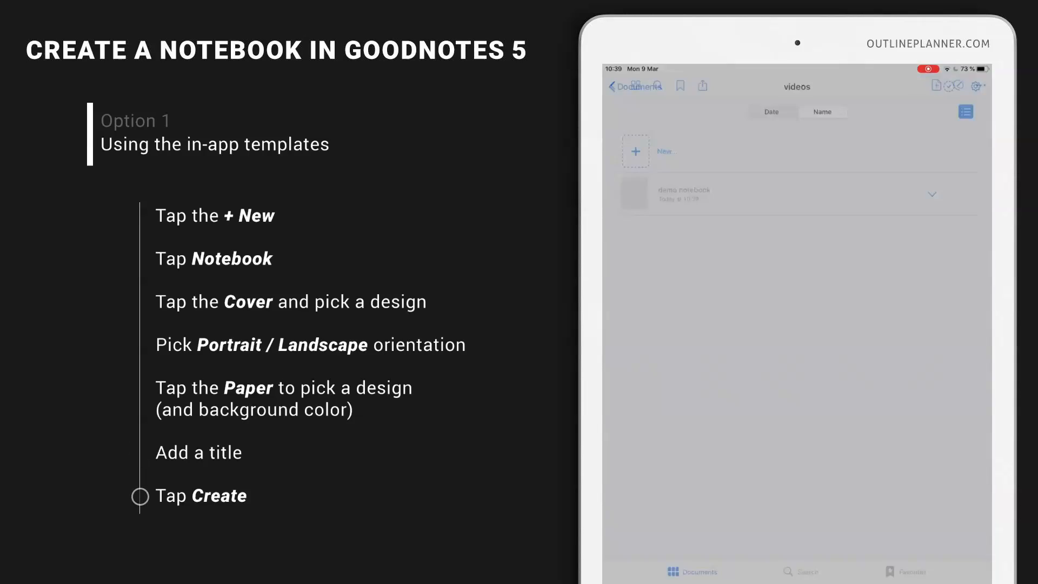
- Open the demo notebook and view its three-column white page
click(683, 195)
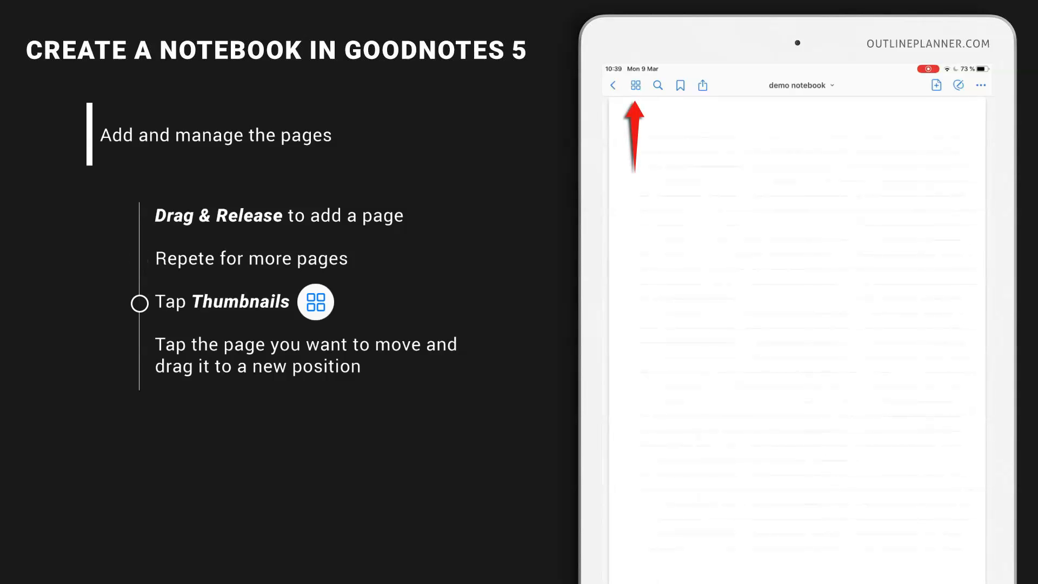
click(636, 85)
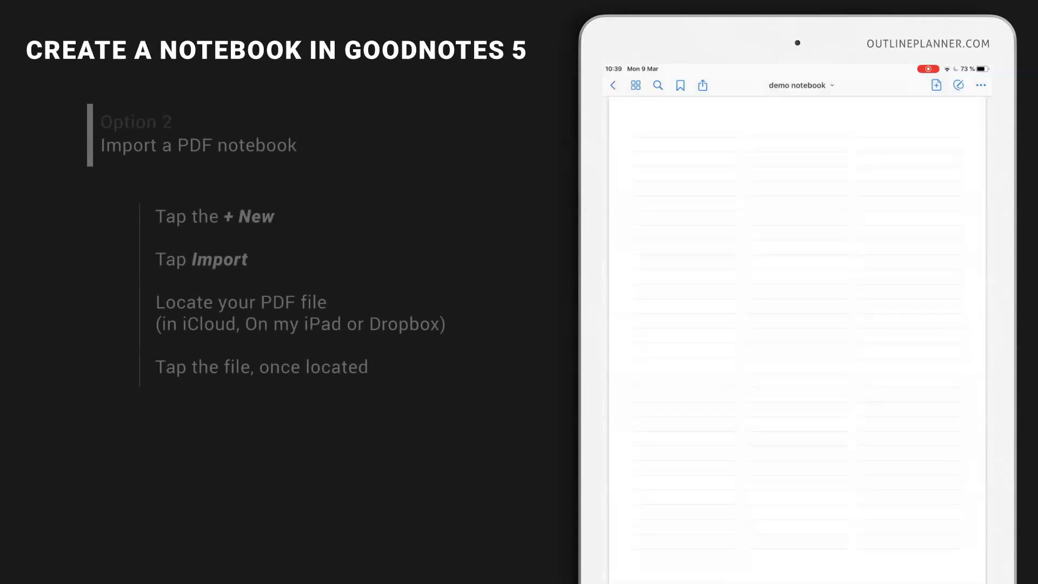
- Return to the videos folder and bring up the Import file picker
click(612, 86)
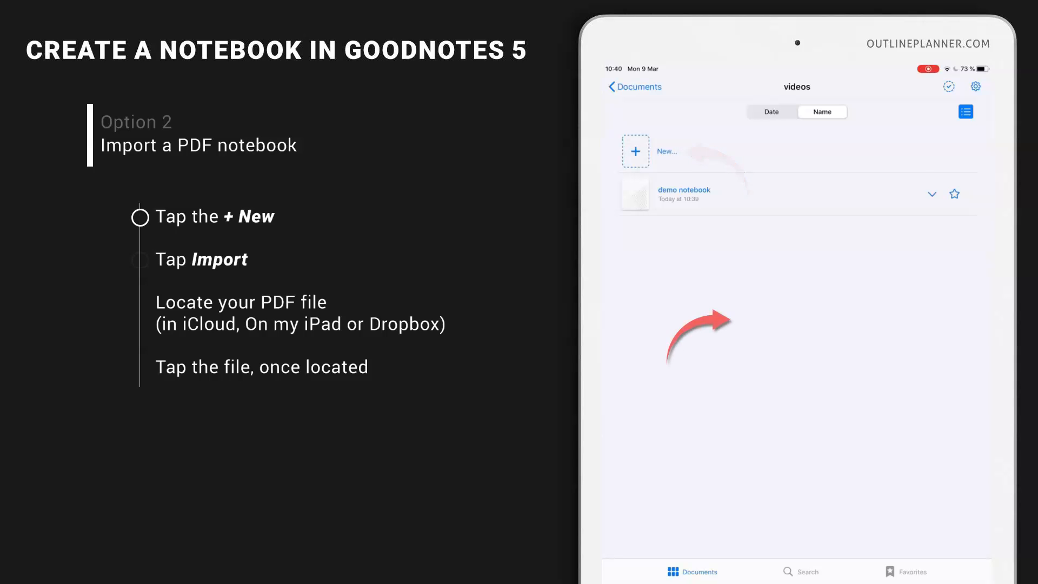
click(636, 151)
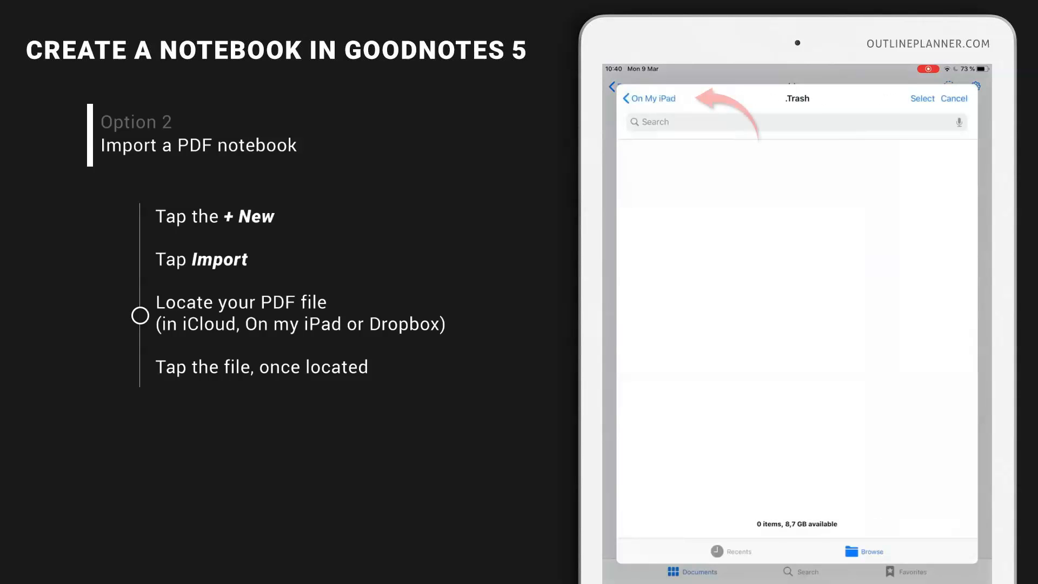
- Import the Demo Simple Notebook PDF from Dropbox's videos folder as a second tab
click(649, 98)
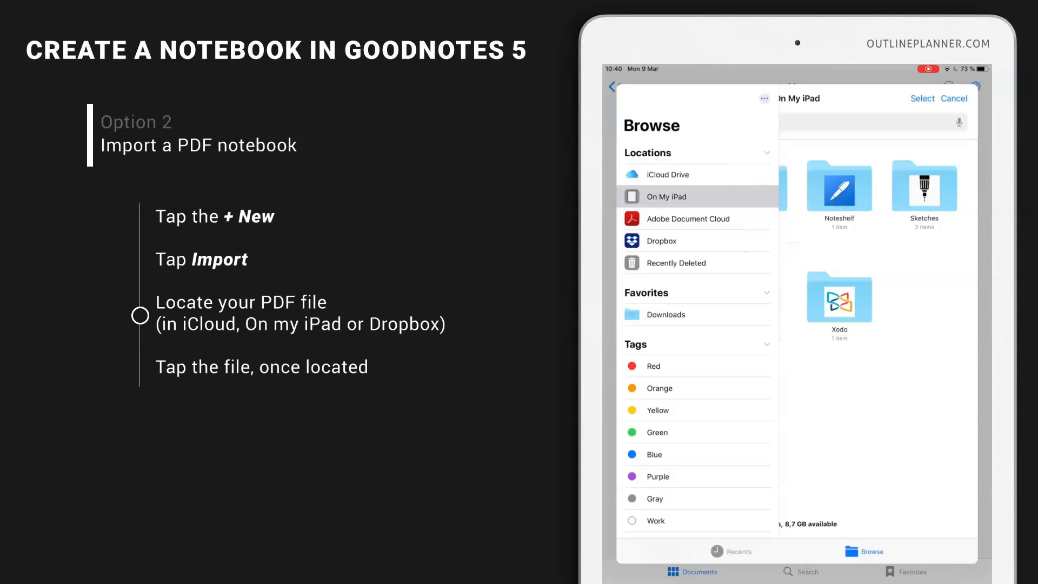
click(661, 240)
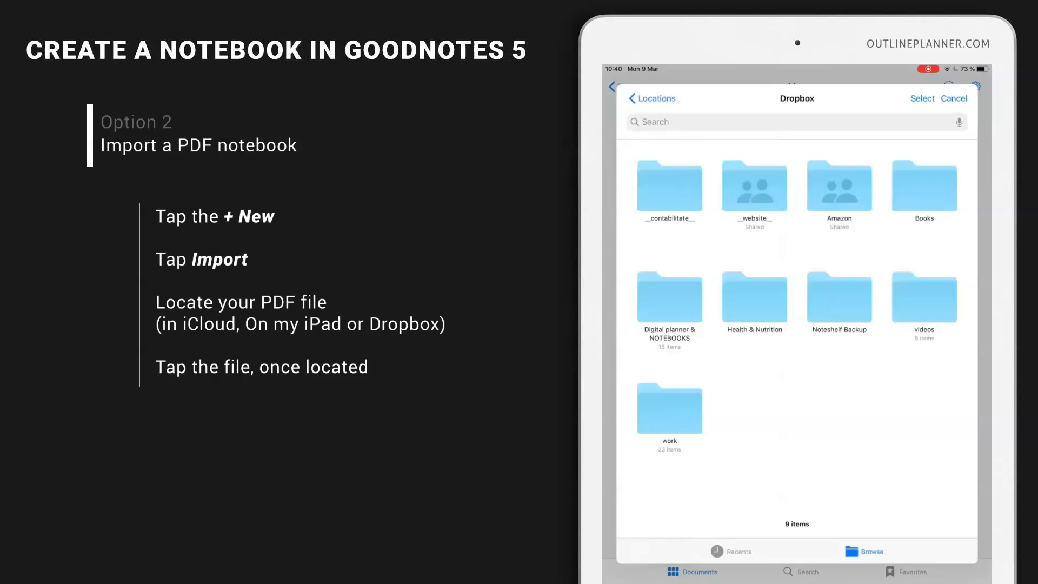
click(923, 298)
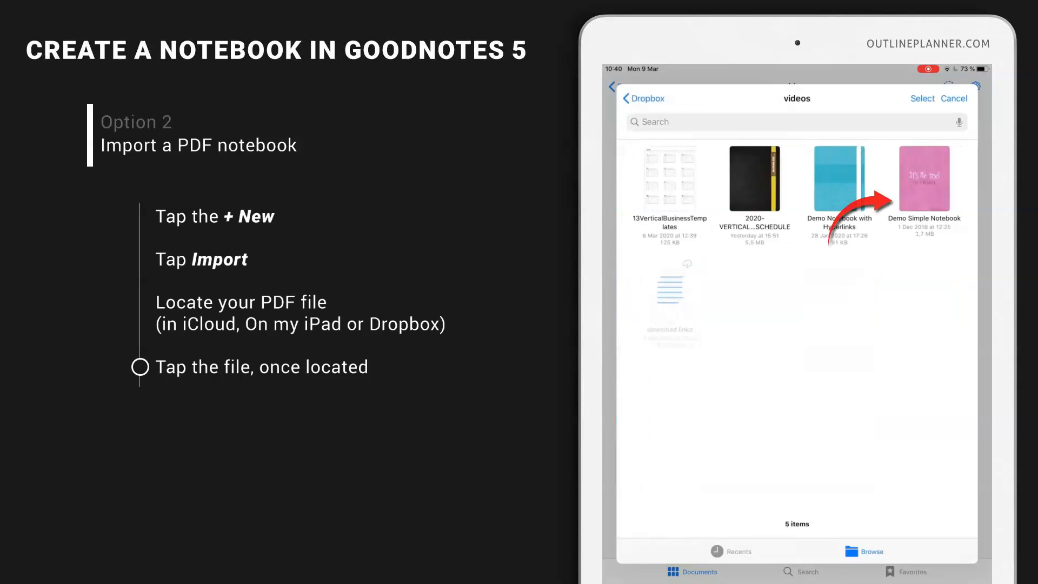
click(923, 179)
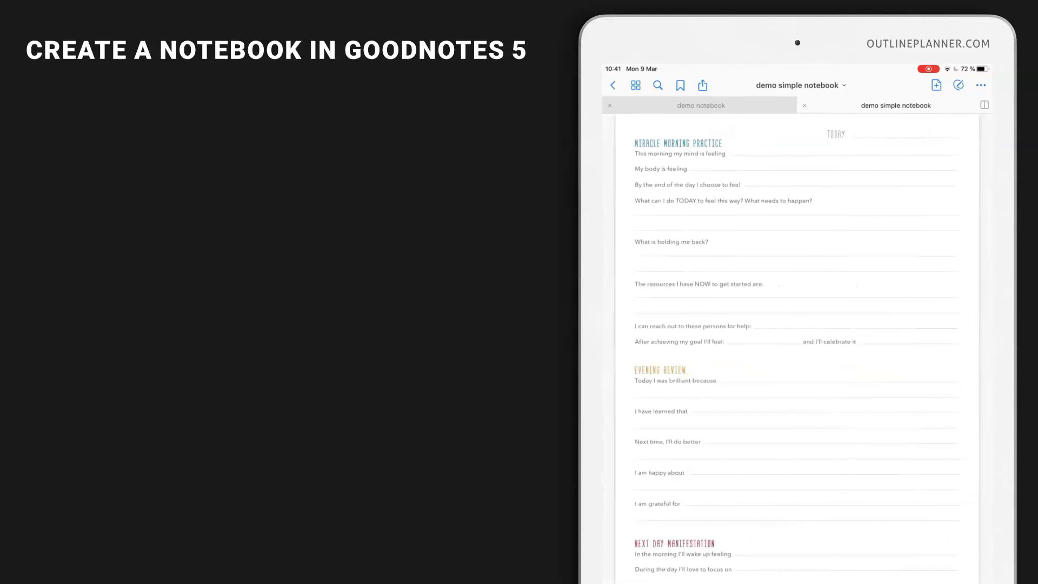
- Browse the simple notebook's page thumbnails, then import Demo Notebook with Hyperlinks as a third tab
click(635, 85)
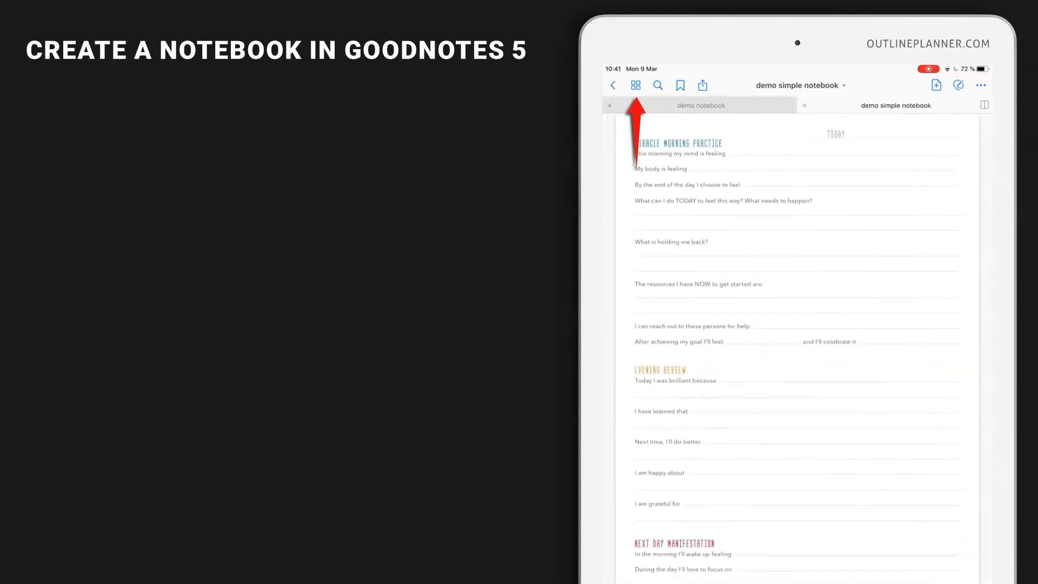
click(636, 85)
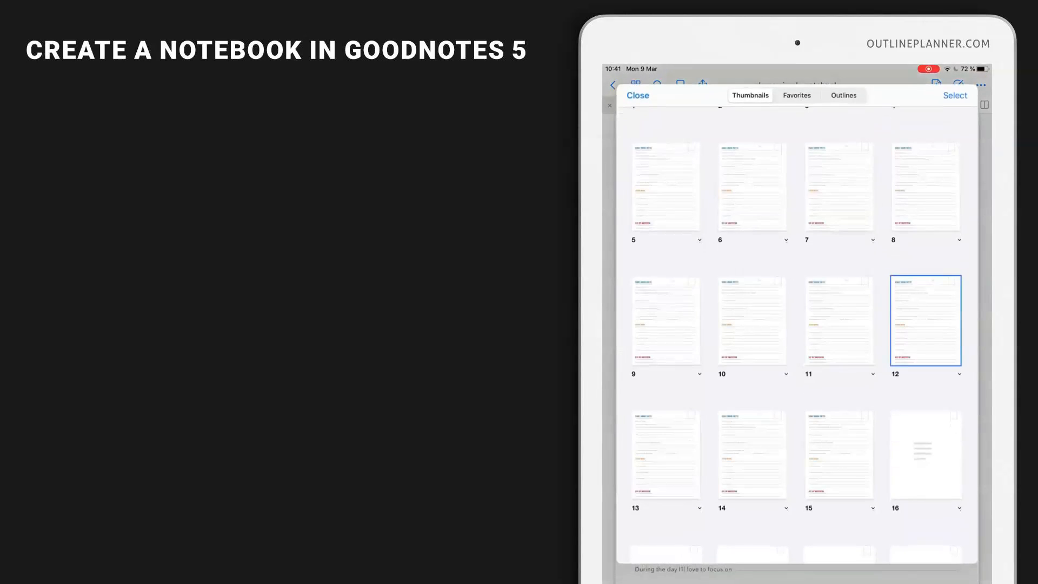
scroll(down, 3)
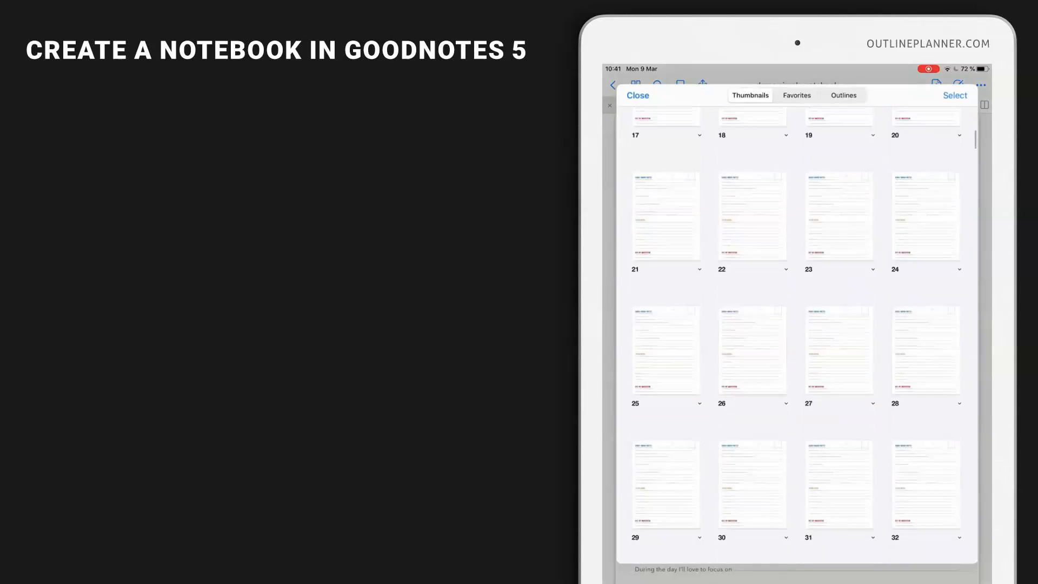
scroll(down, 3)
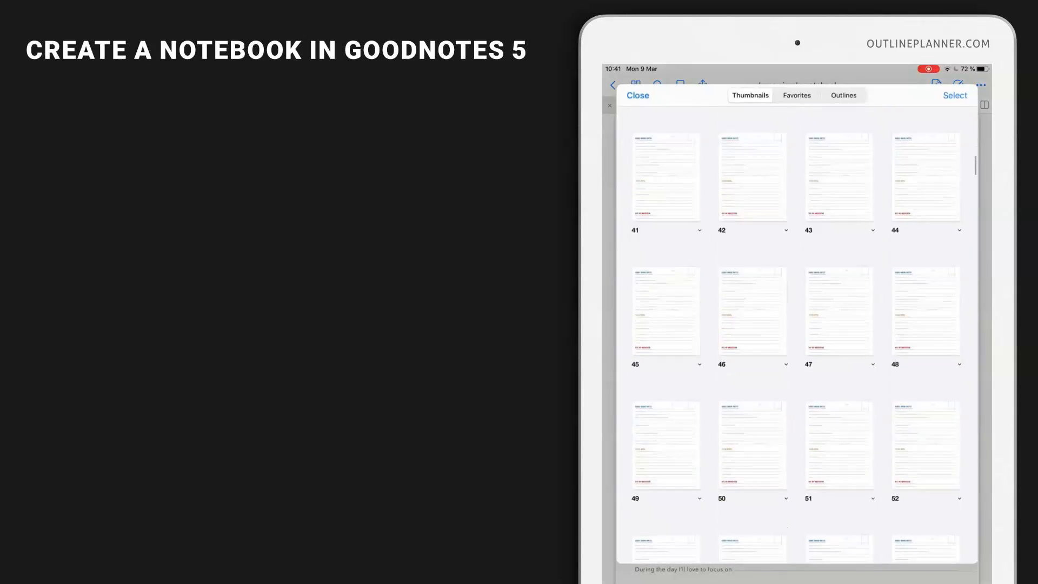
click(638, 95)
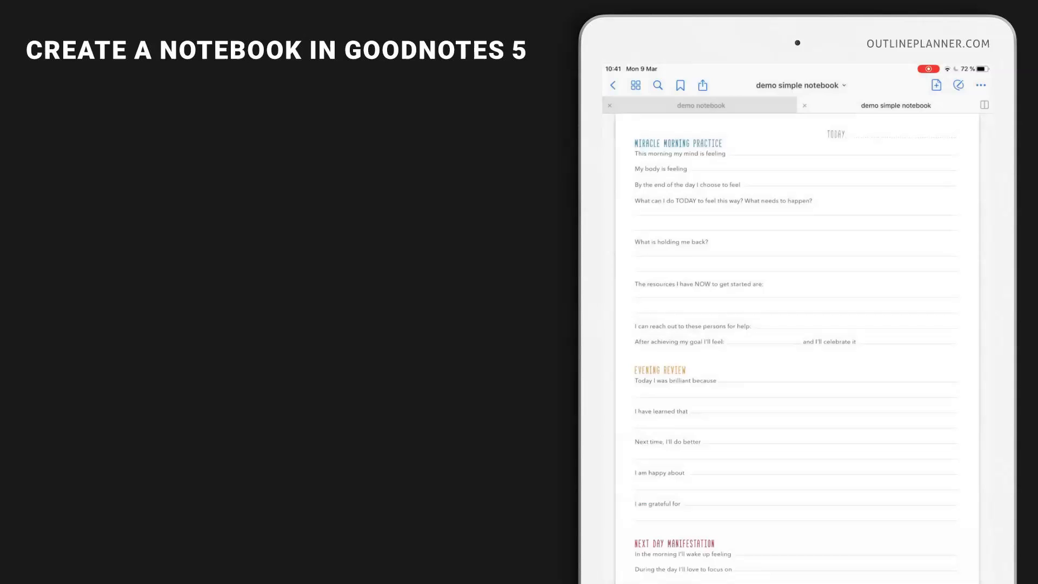
click(636, 86)
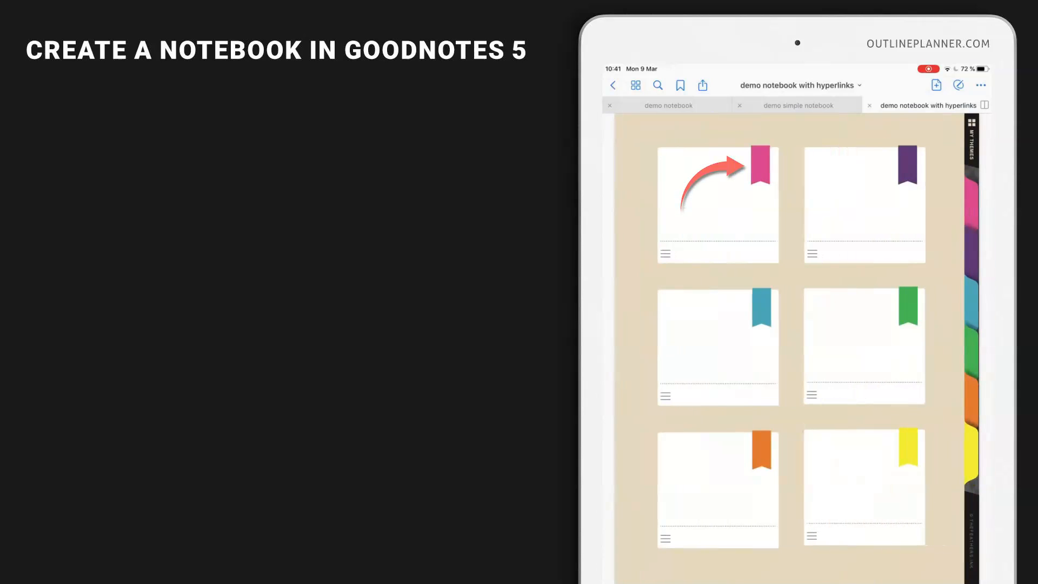
- Follow the pink and blue section links to reach a green-section lined notes page
click(717, 204)
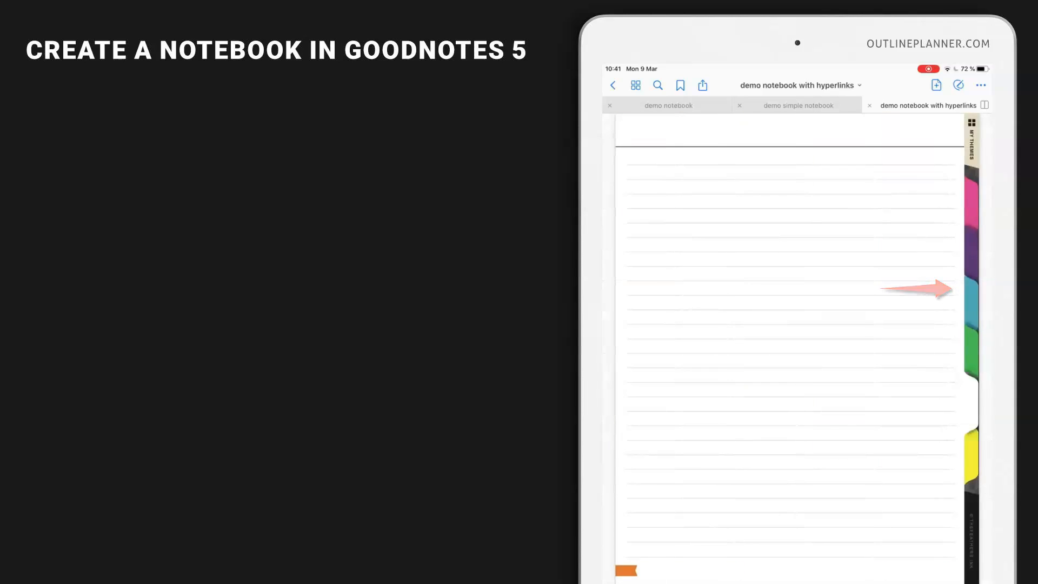
click(636, 85)
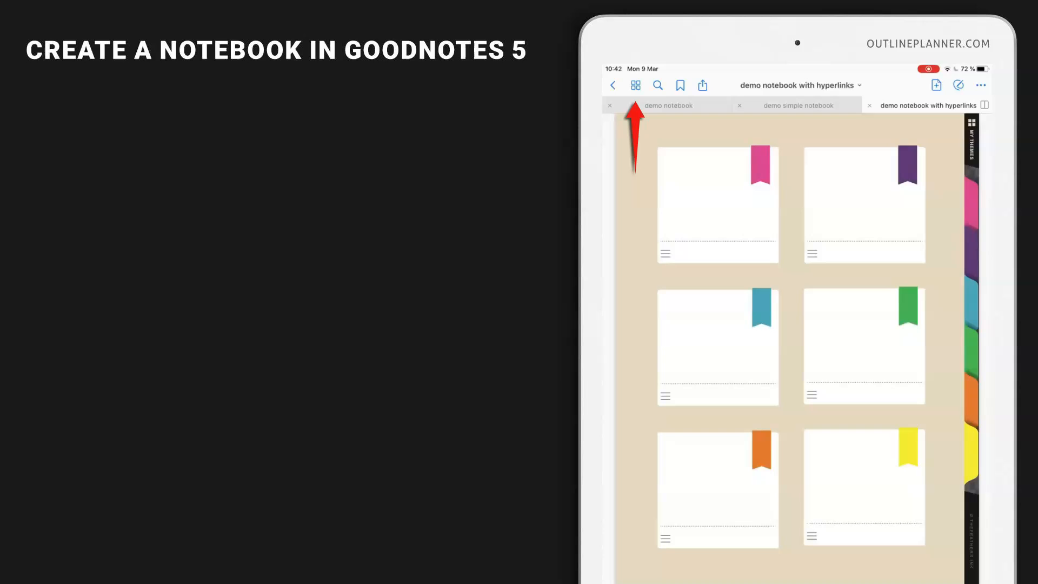
click(636, 85)
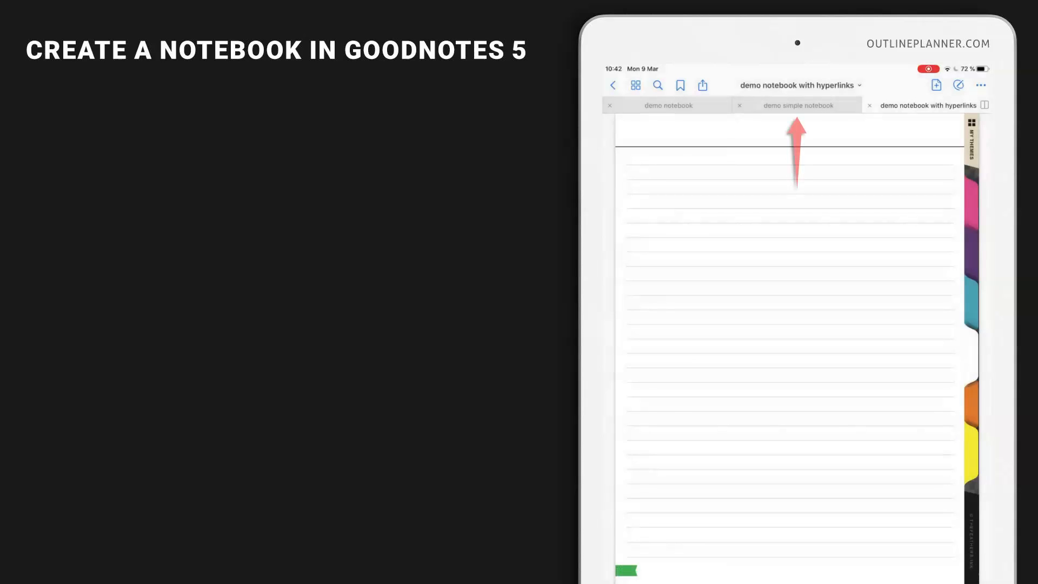
click(798, 105)
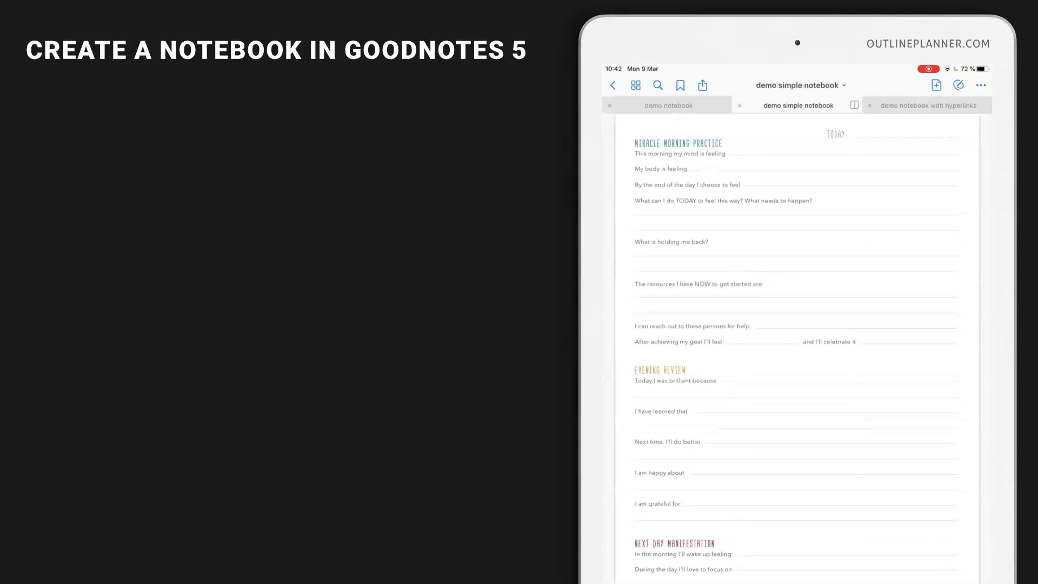
click(668, 105)
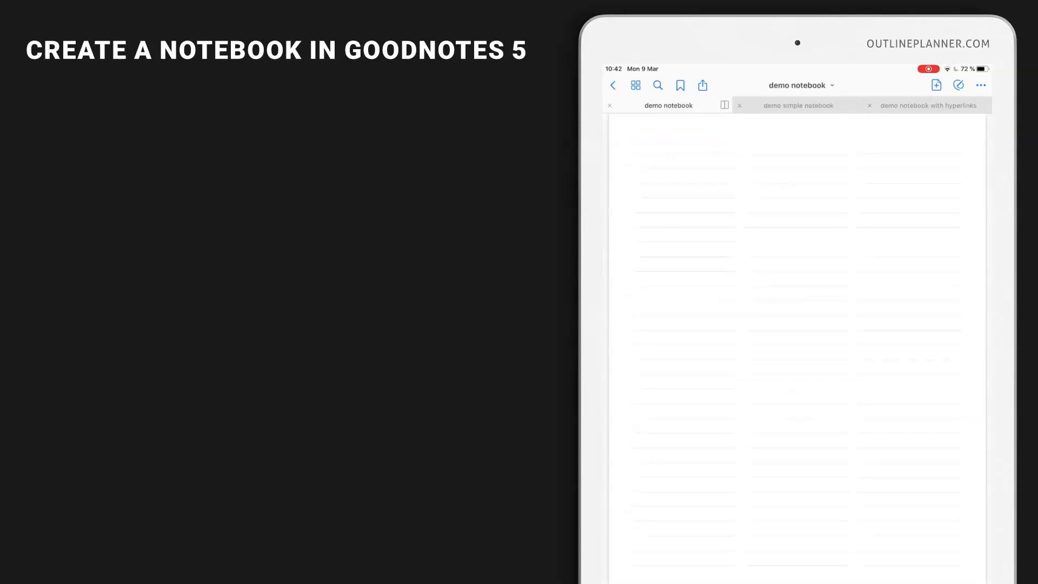
click(930, 105)
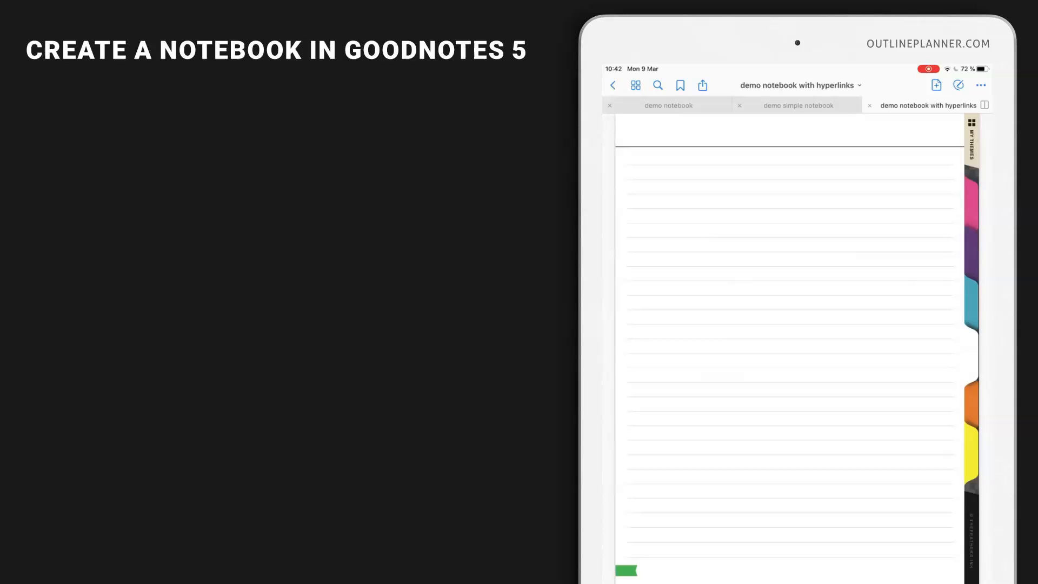